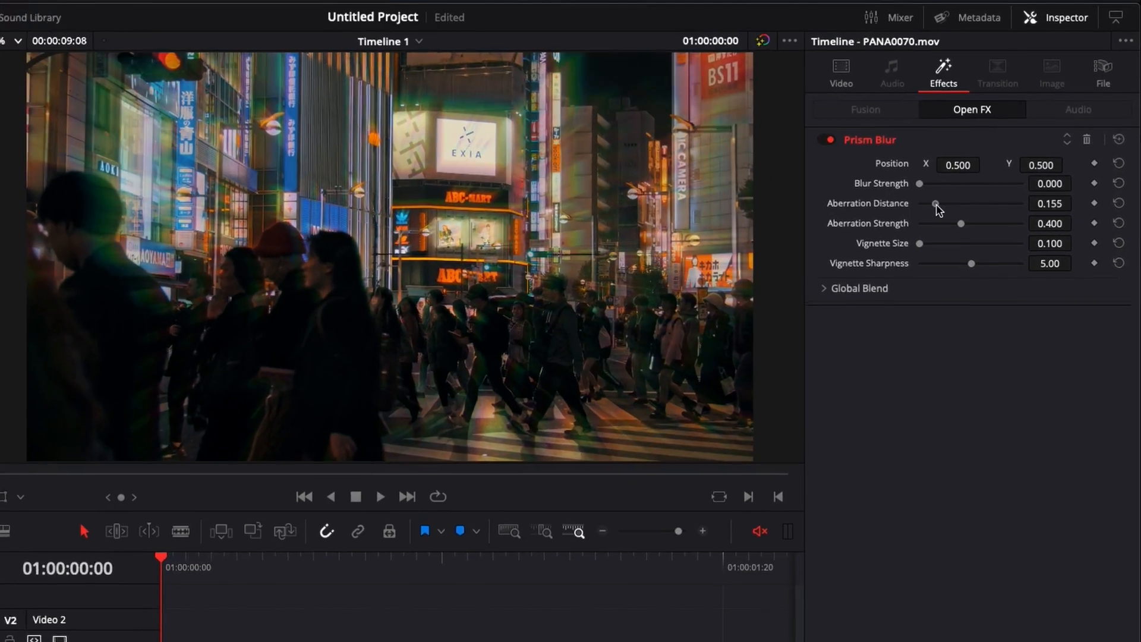
# - Return to the original PANA0070.mov clip with the Inspector's Video panel showing
pyautogui.click(918, 52)
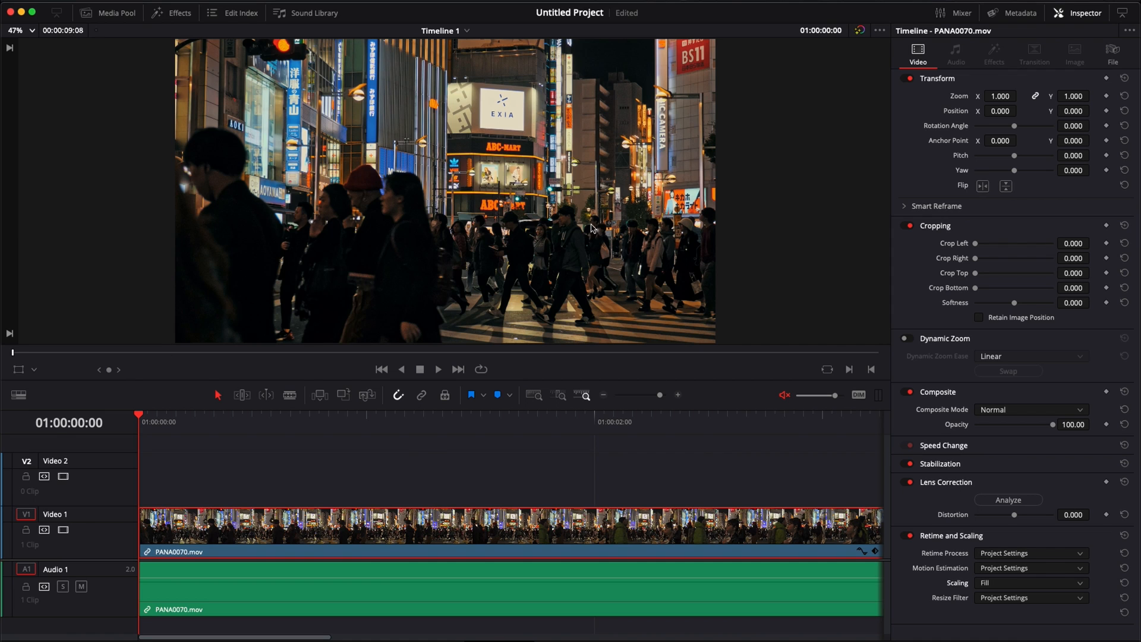
pyautogui.moveTo(426, 443)
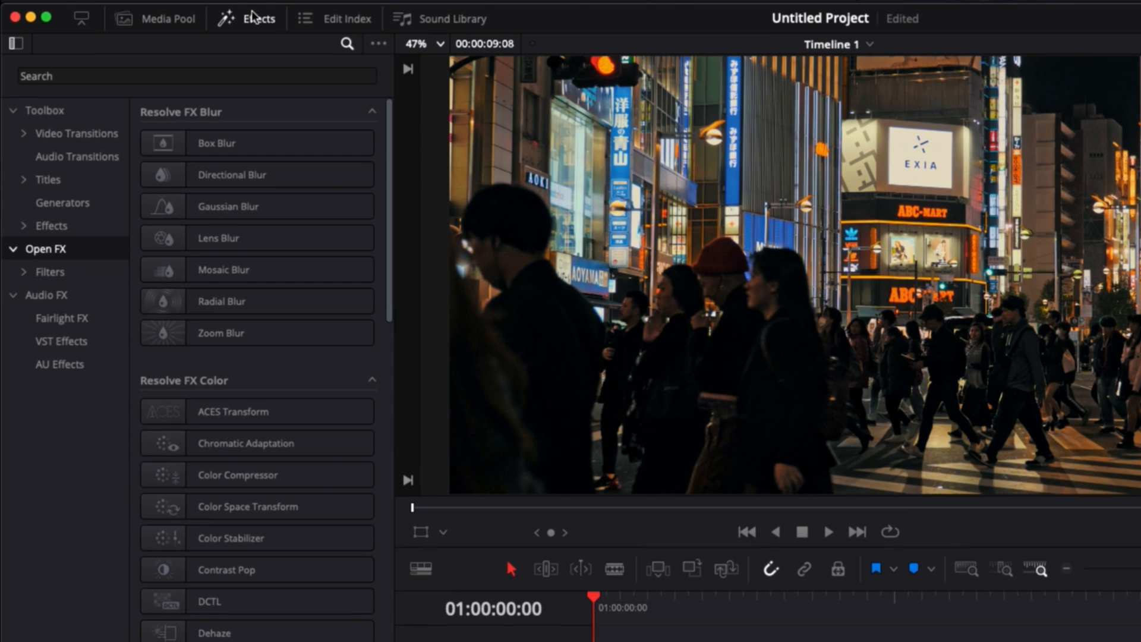
pyautogui.moveTo(71, 70)
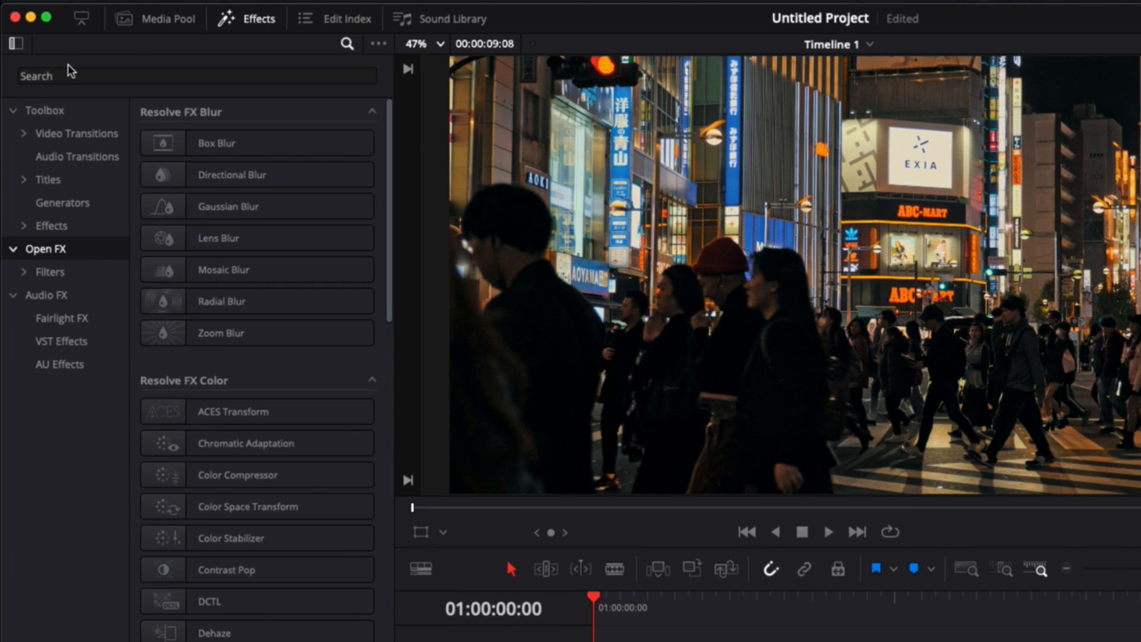
# - Find Prism Blur in Open FX ('pr'), apply it to the clip at defaults, and show its effect settings
pyautogui.write('pr')
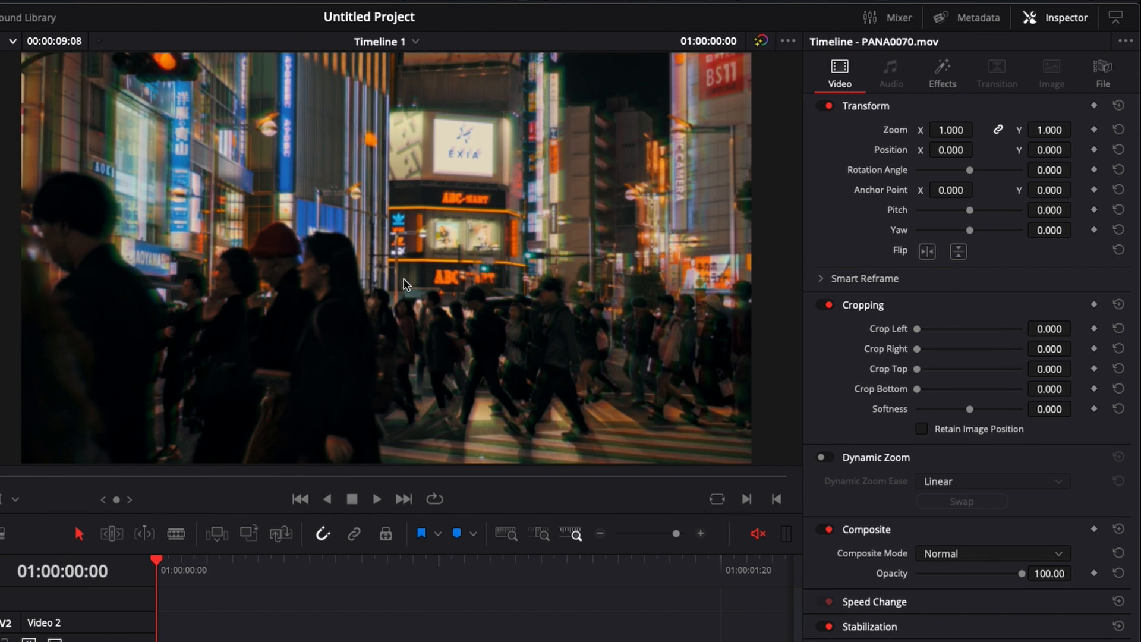
pyautogui.moveTo(1014, 60)
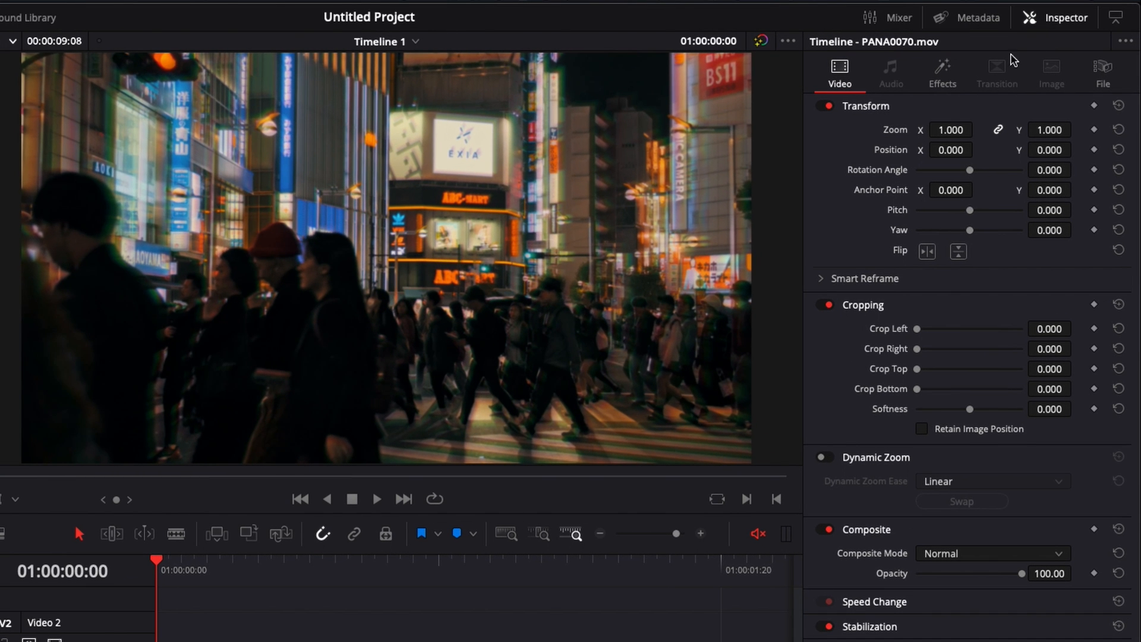
pyautogui.click(942, 73)
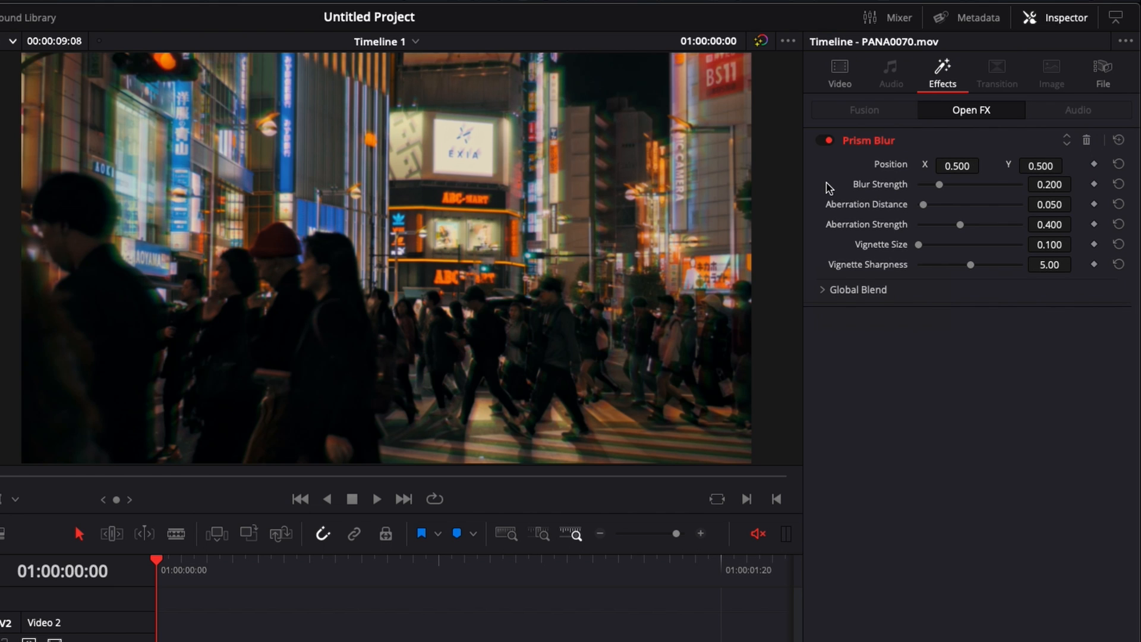
pyautogui.moveTo(928, 199)
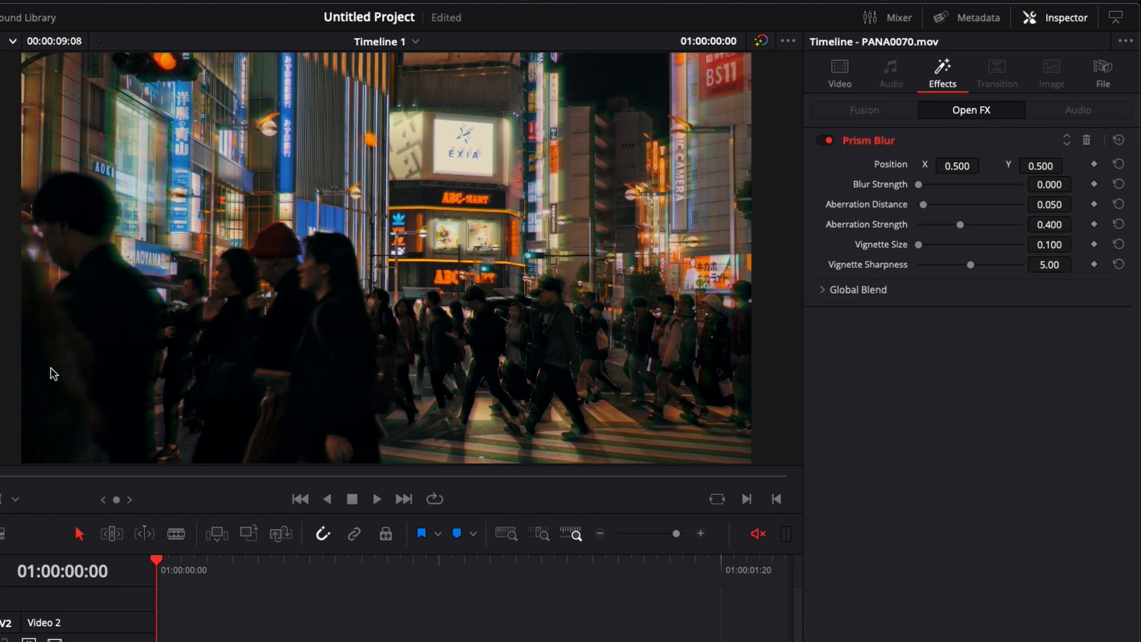
pyautogui.moveTo(461, 389)
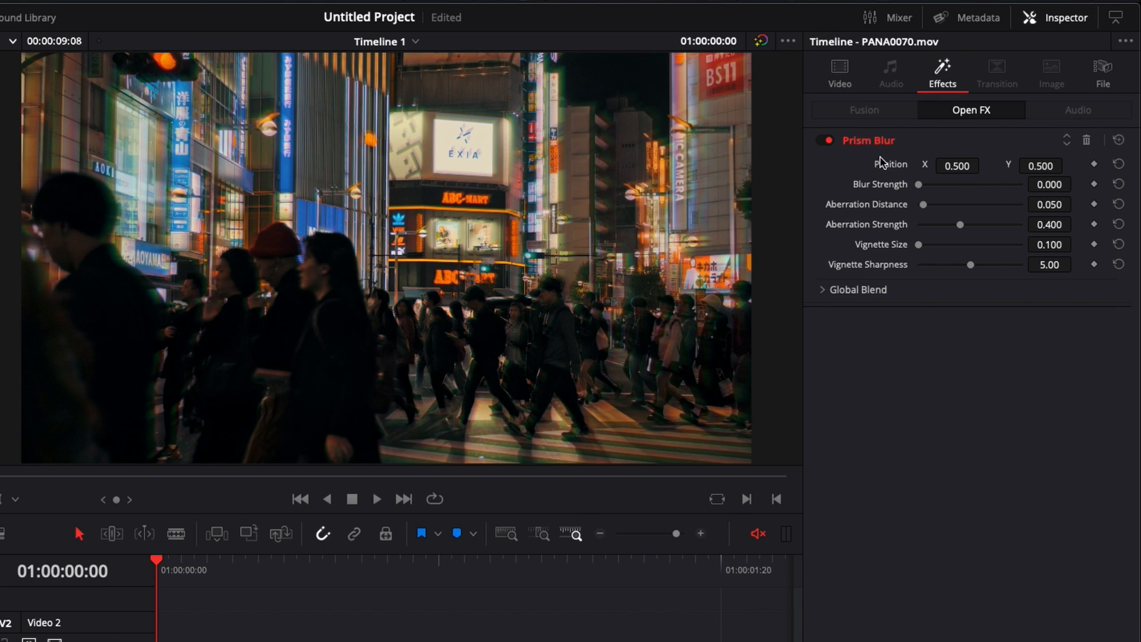
pyautogui.moveTo(919, 213)
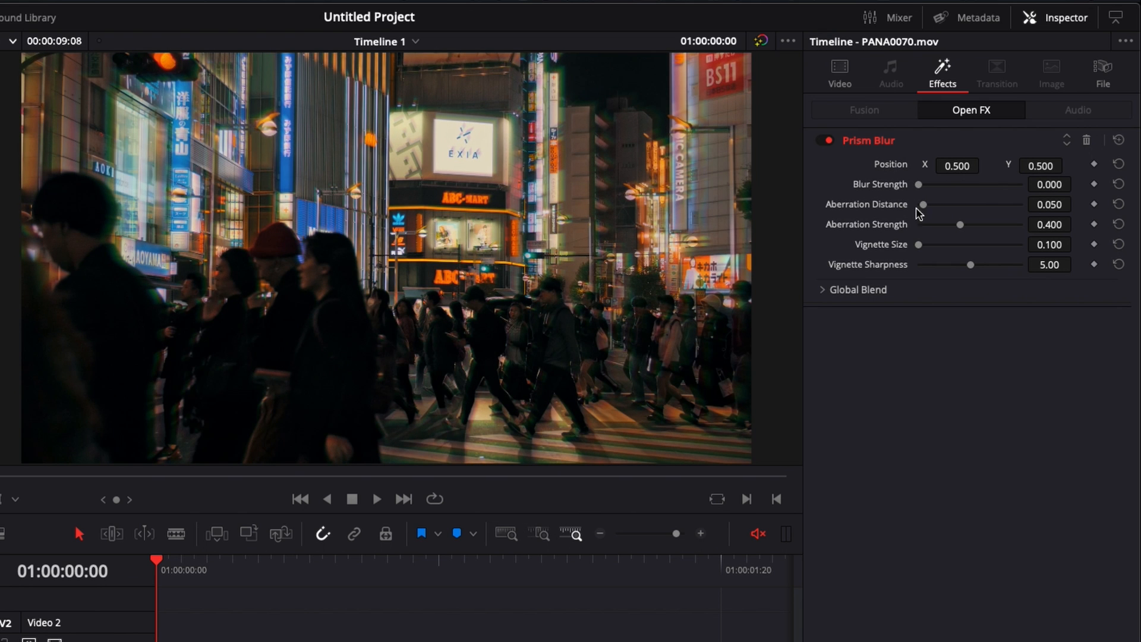
pyautogui.moveTo(853, 216)
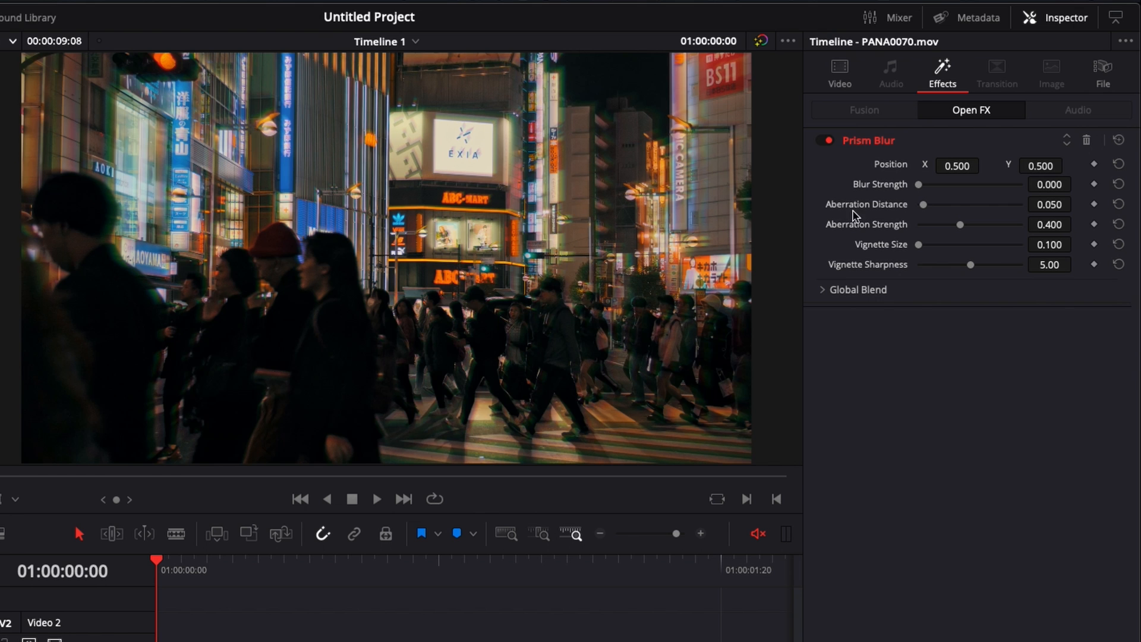
pyautogui.moveTo(929, 211)
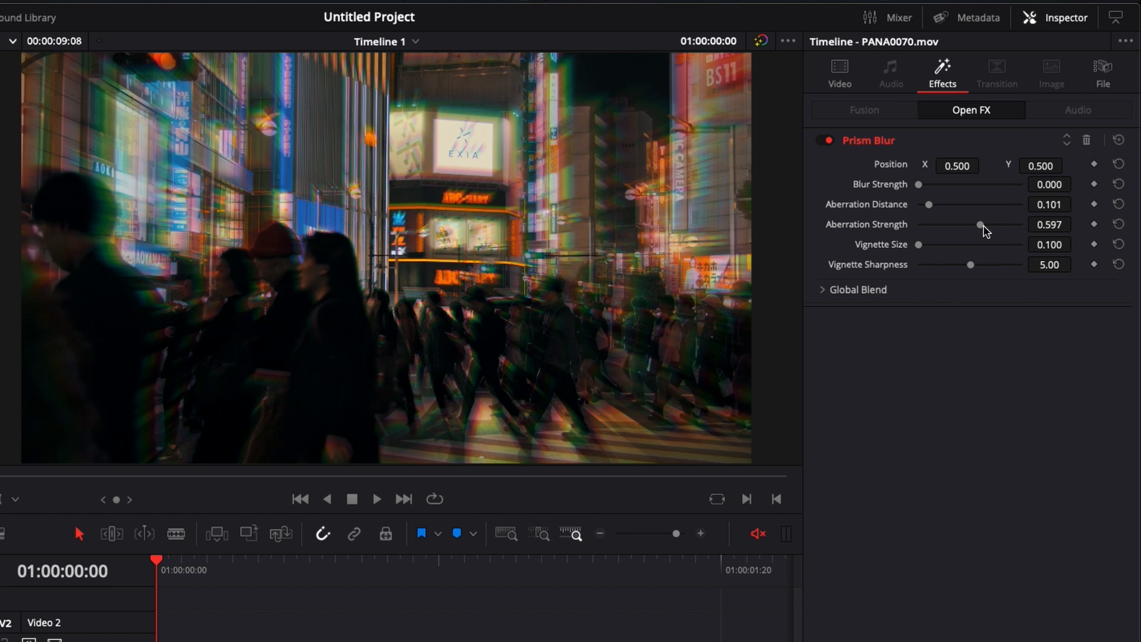
pyautogui.moveTo(491, 215)
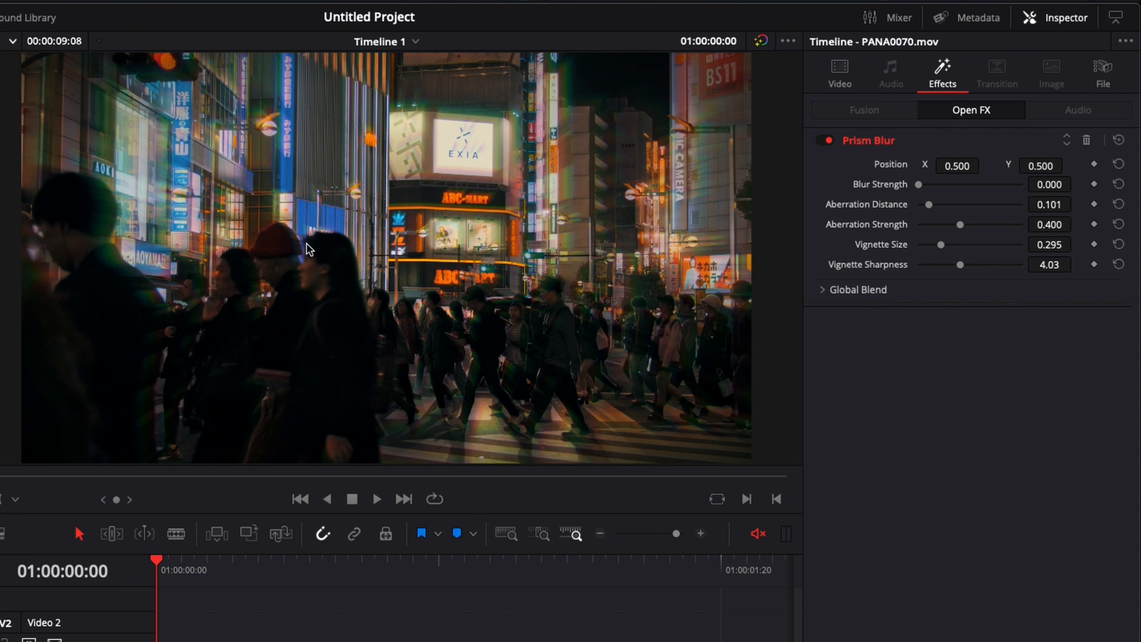
pyautogui.moveTo(354, 277)
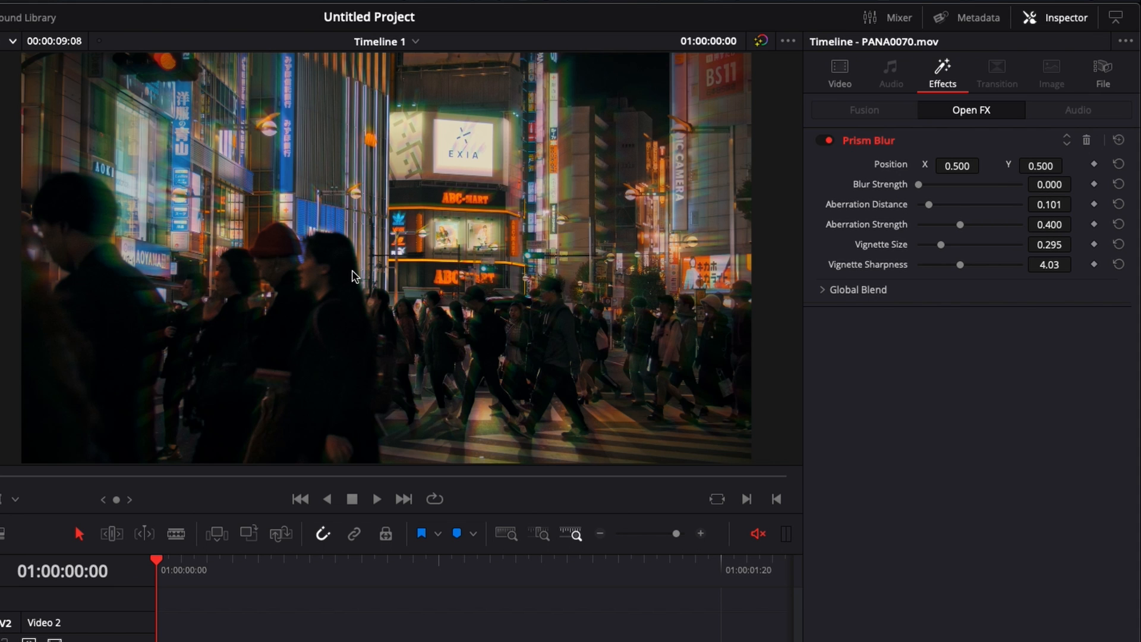